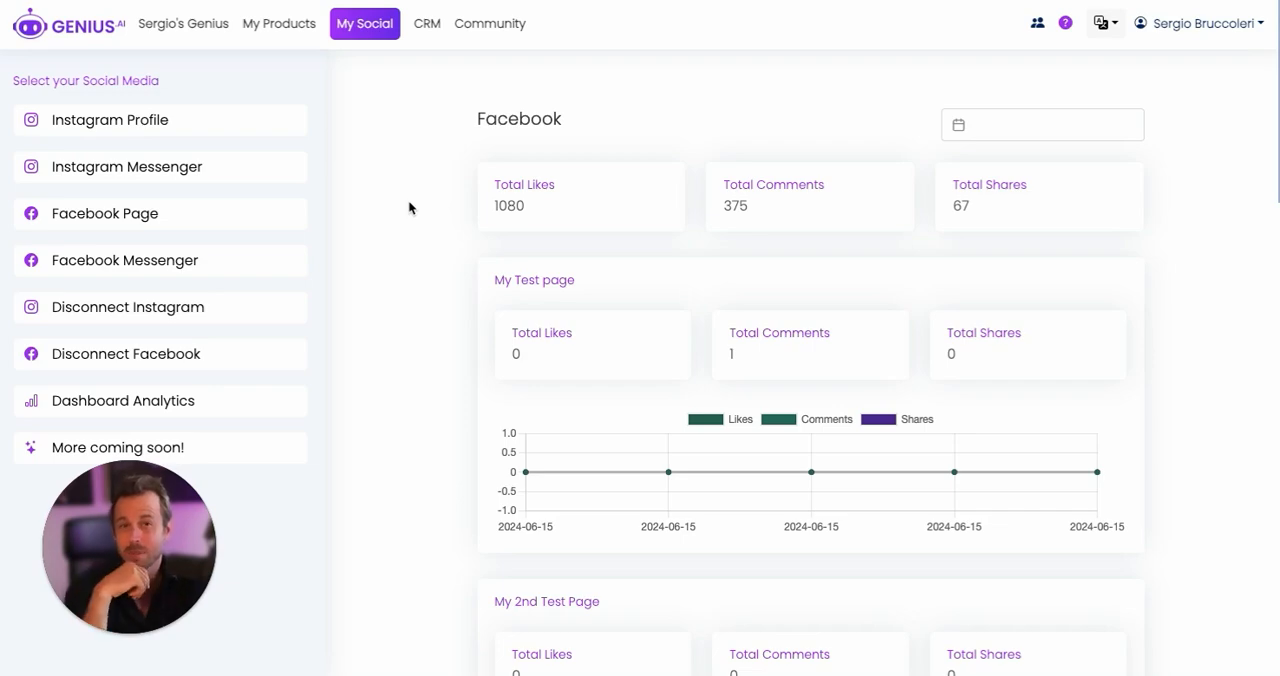
# Load the Peter Kell Instagram account's post feed from the Instagram Profile section.
pyautogui.click(110, 120)
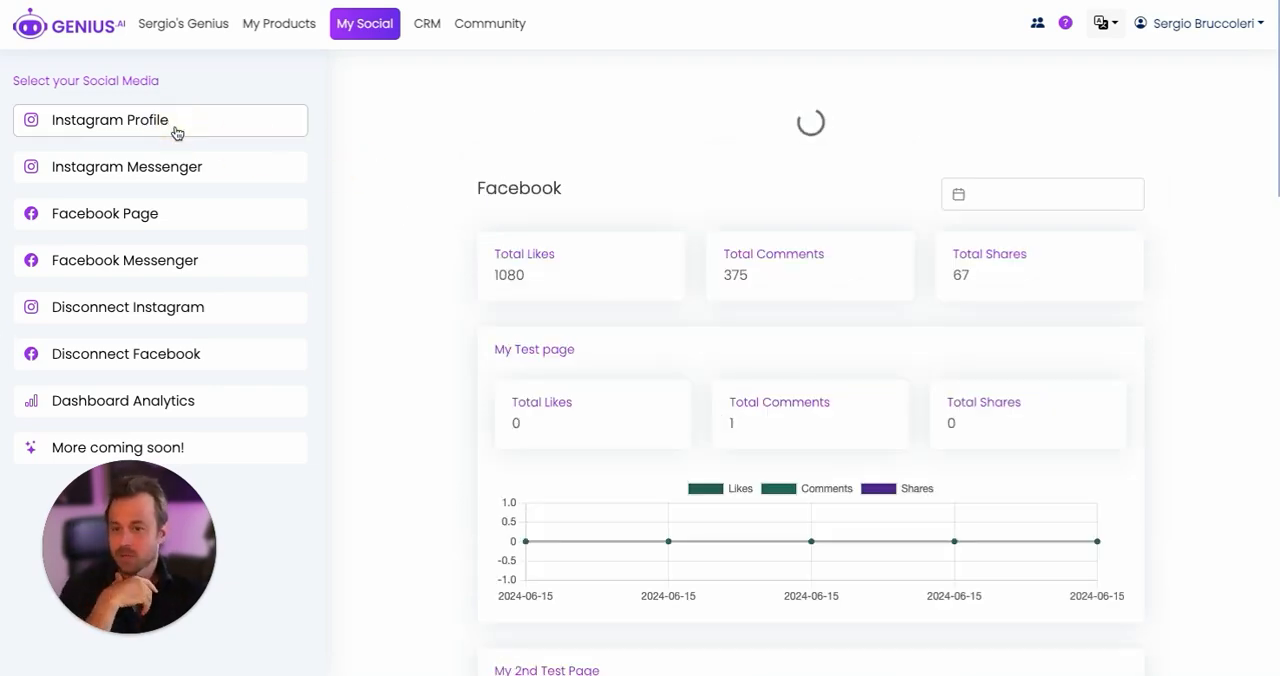
pyautogui.click(108, 120)
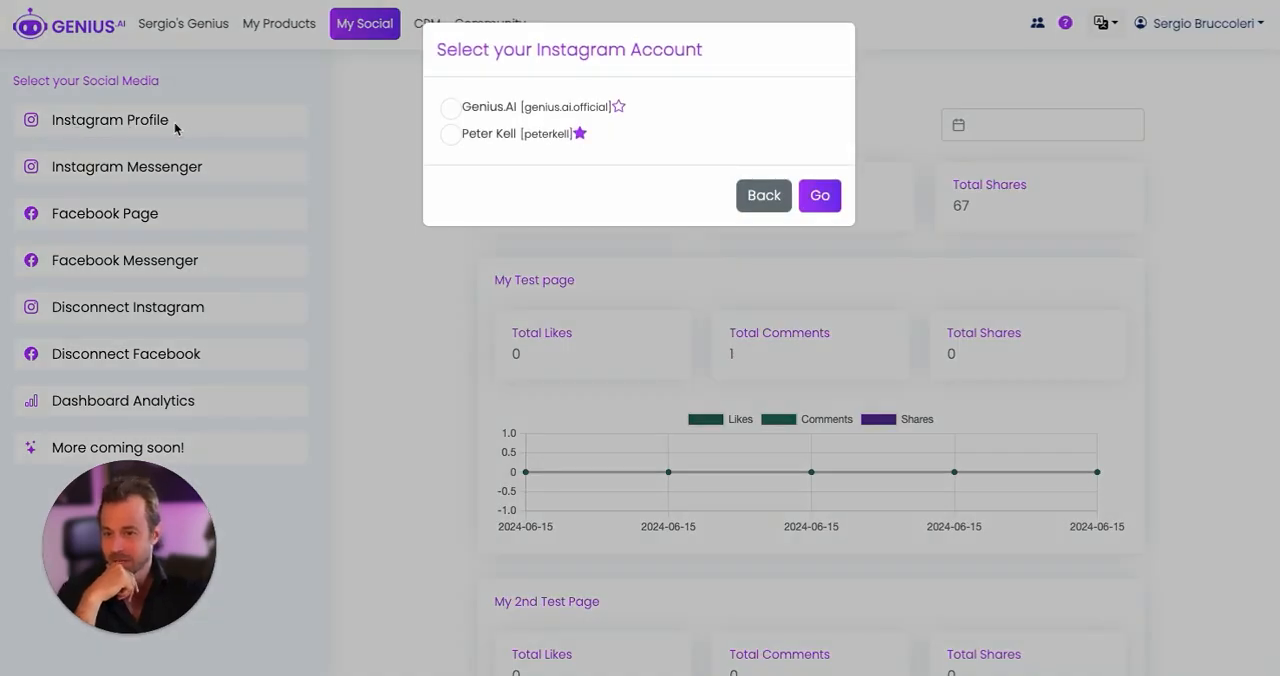
pyautogui.click(450, 134)
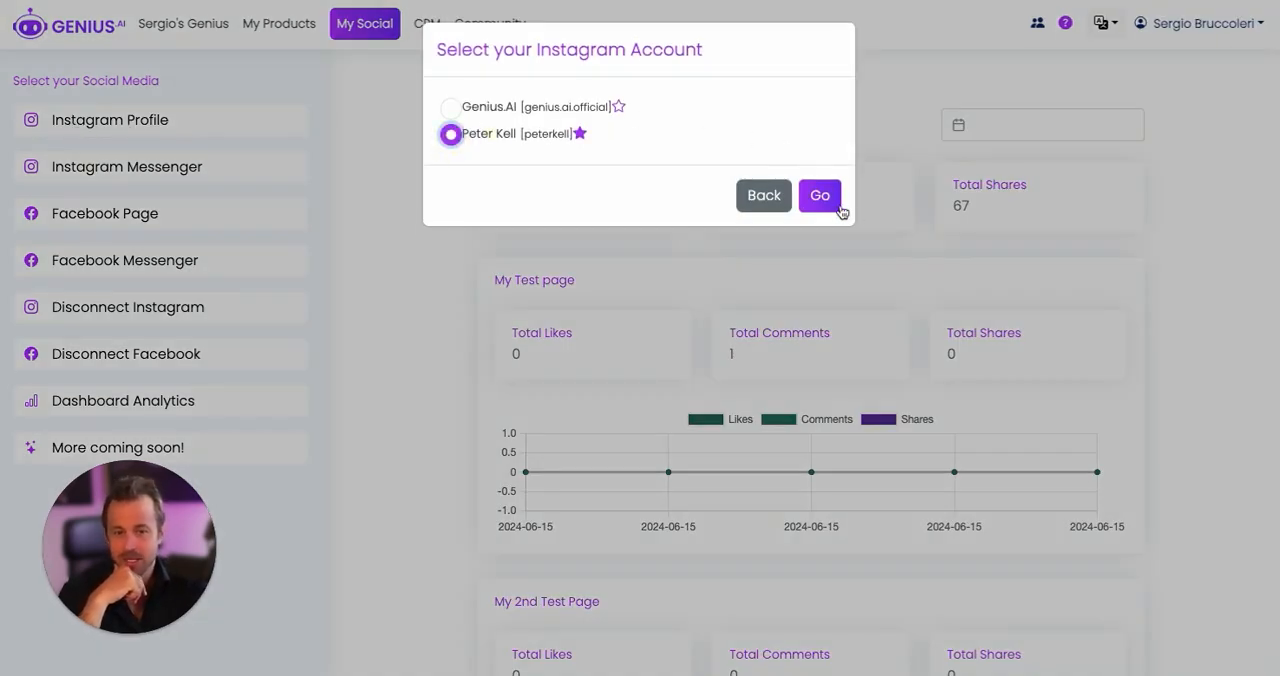
pyautogui.click(820, 194)
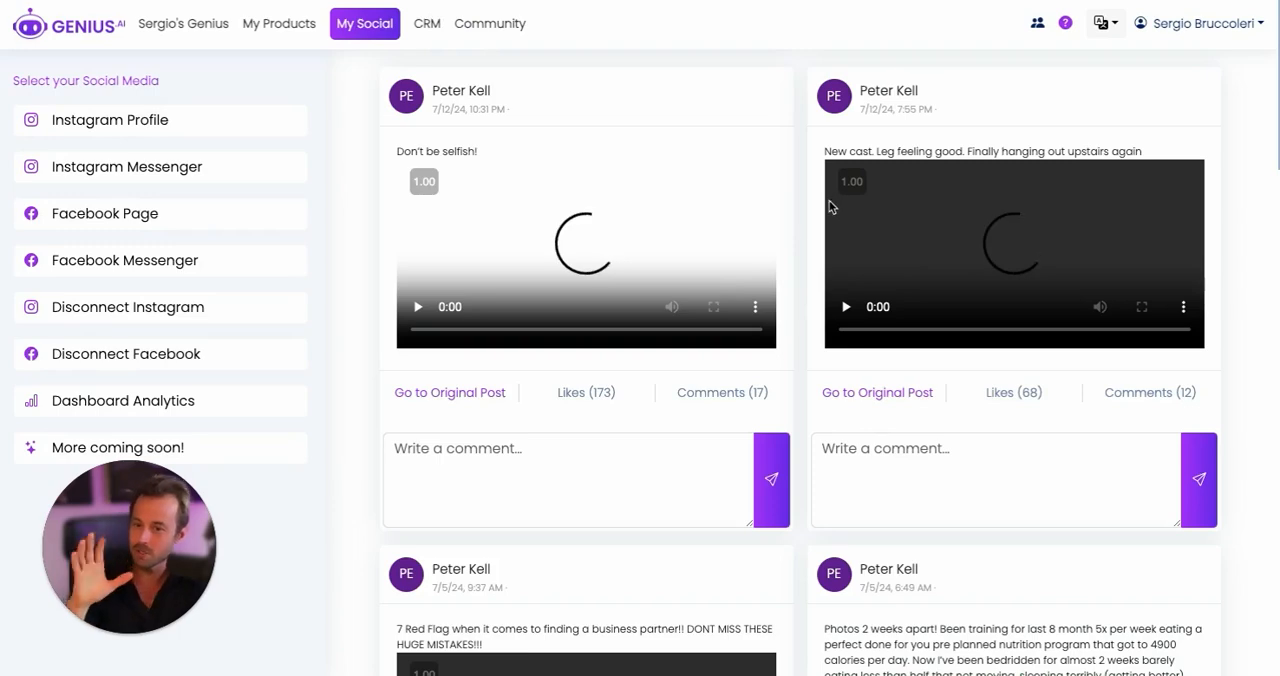
pyautogui.scroll(-3)
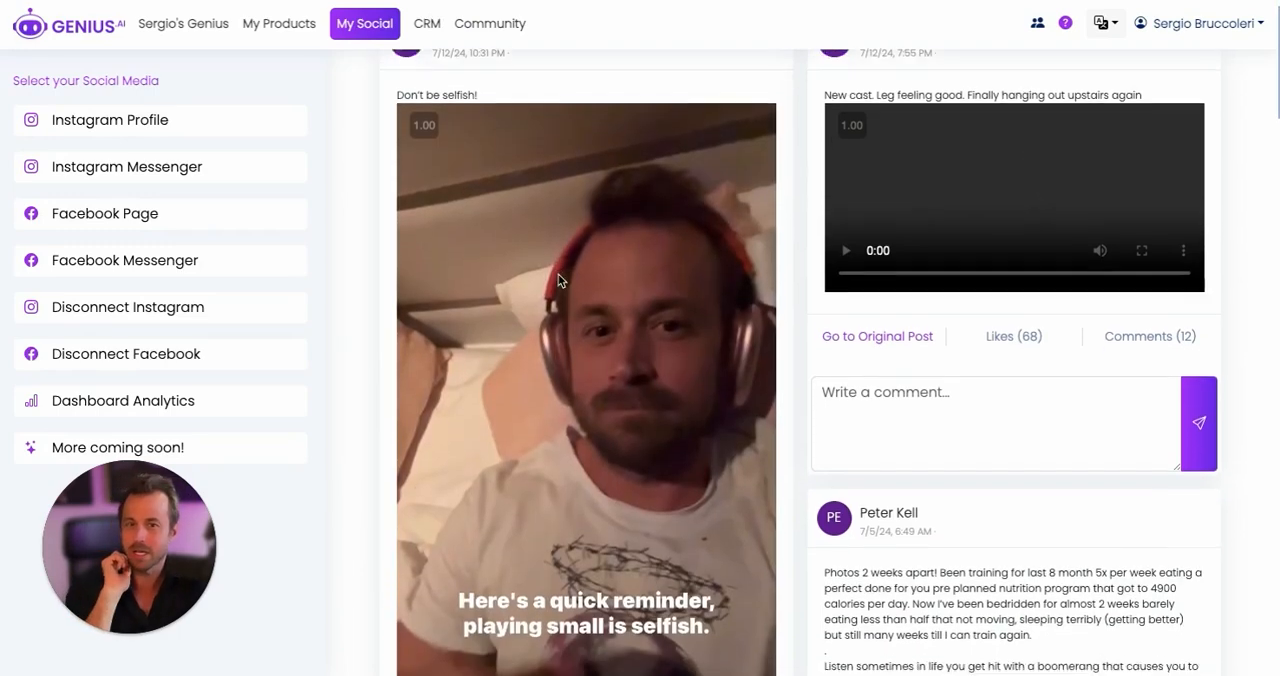
pyautogui.scroll(-3)
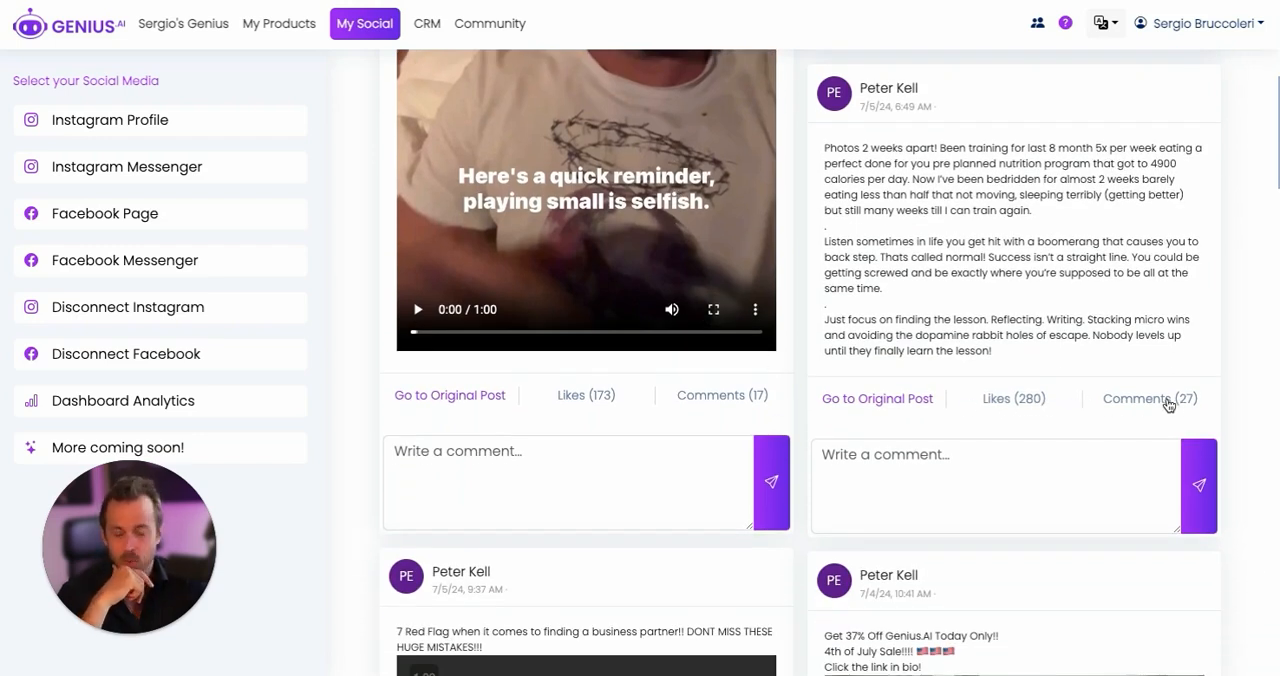
pyautogui.click(1148, 398)
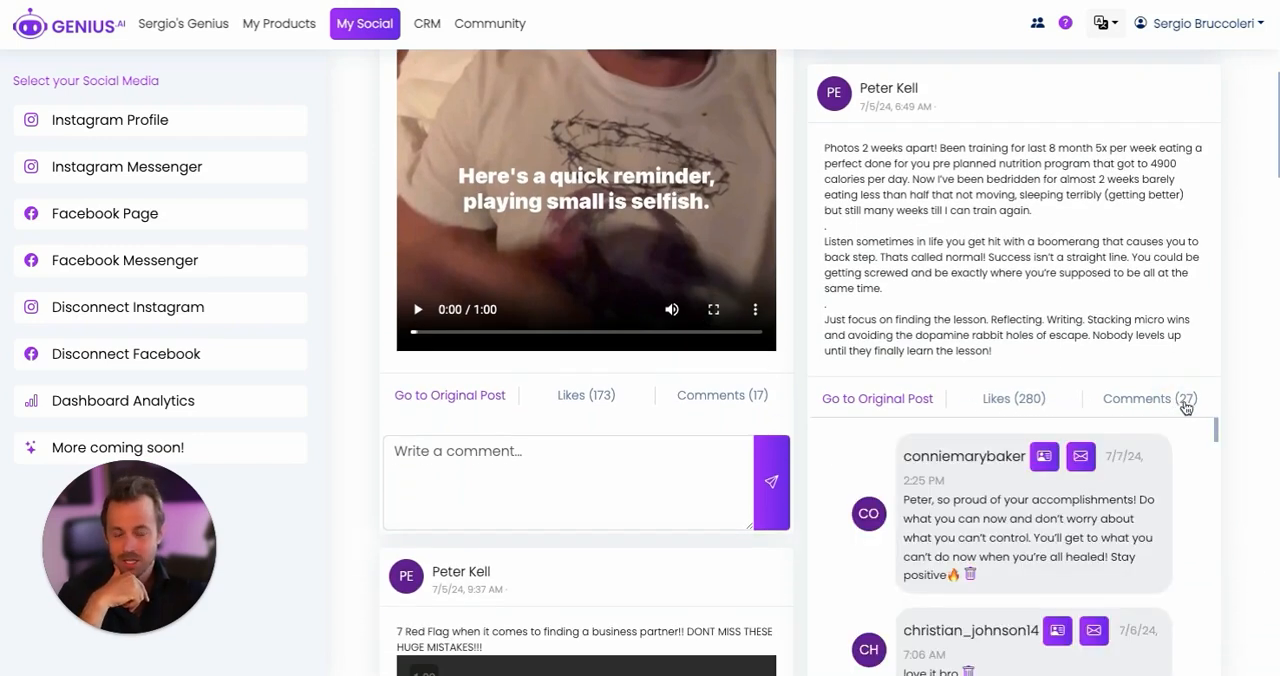
pyautogui.scroll(-3)
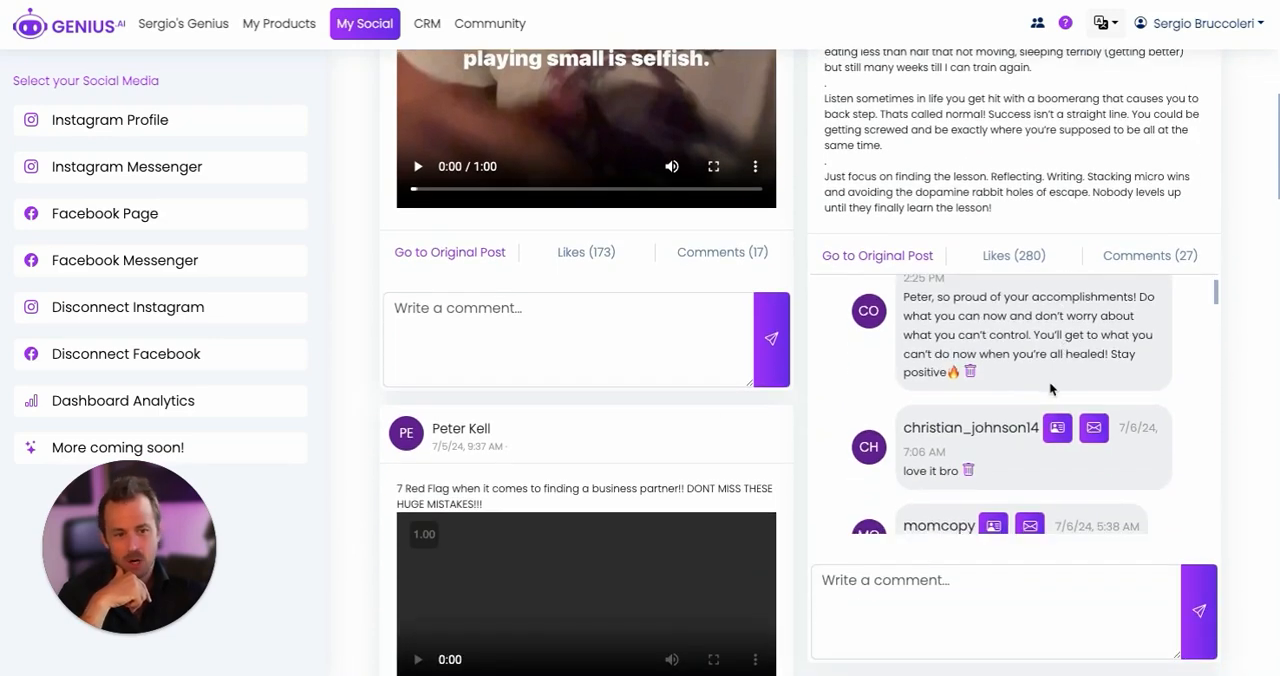
pyautogui.scroll(3)
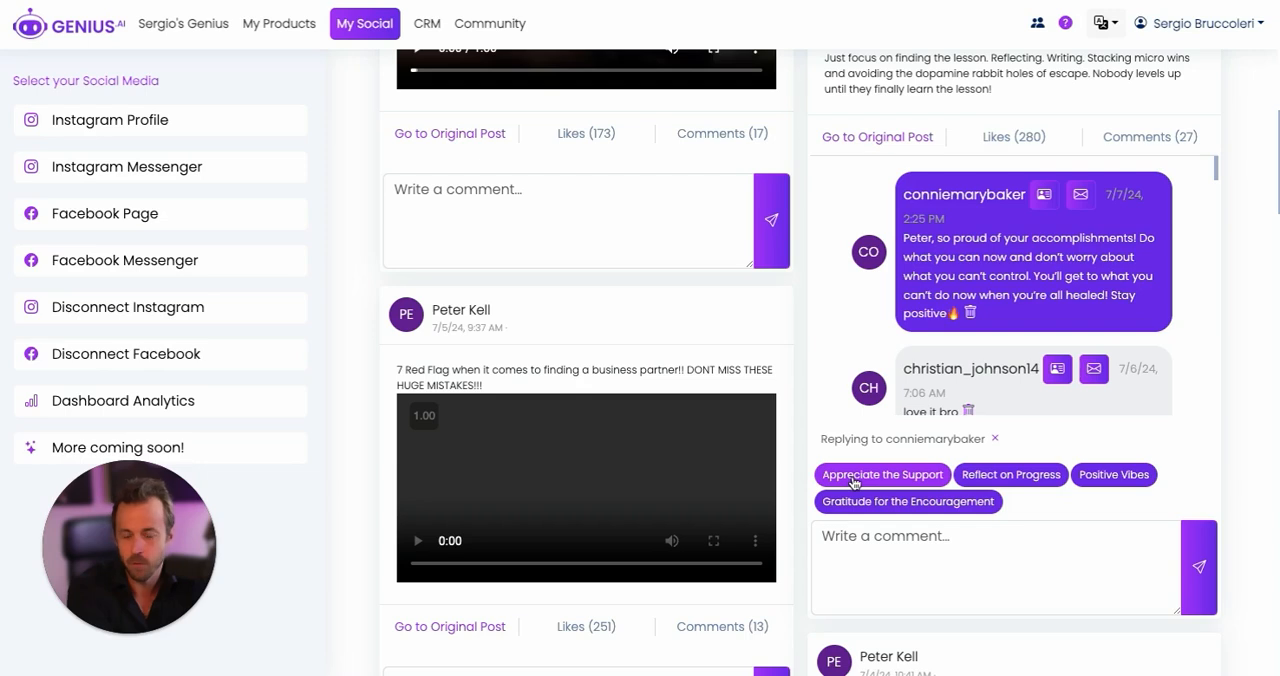
pyautogui.click(880, 474)
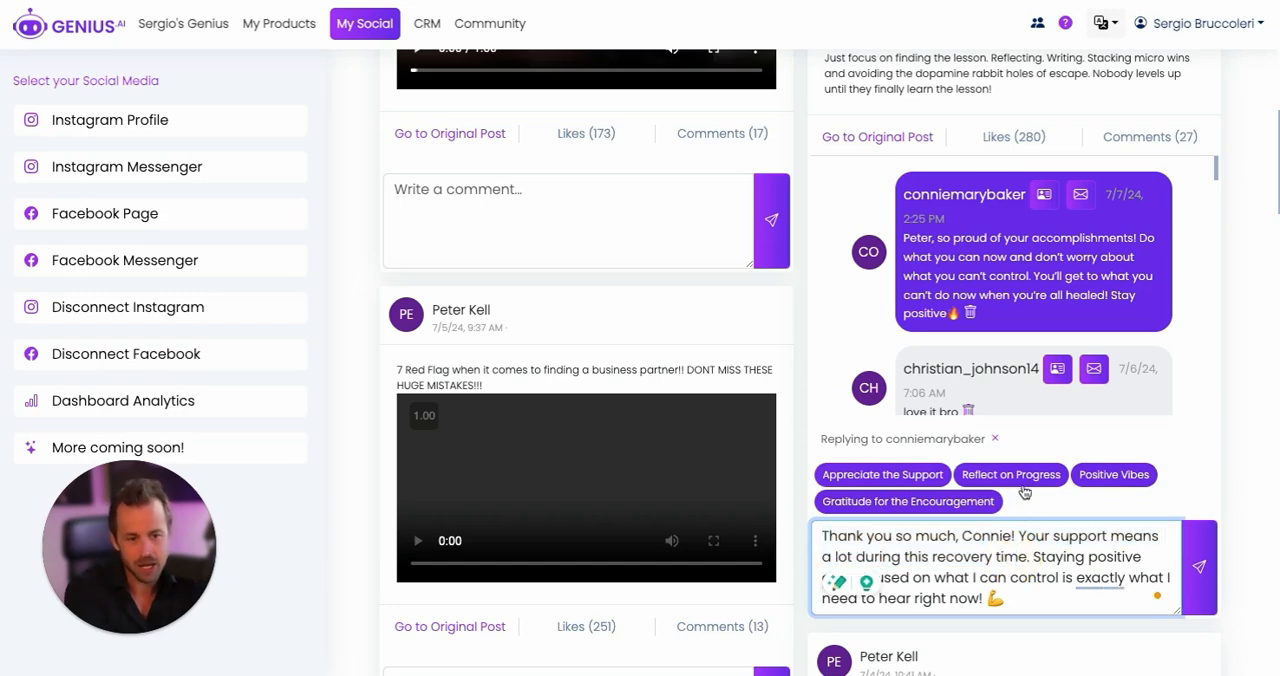
pyautogui.click(1010, 474)
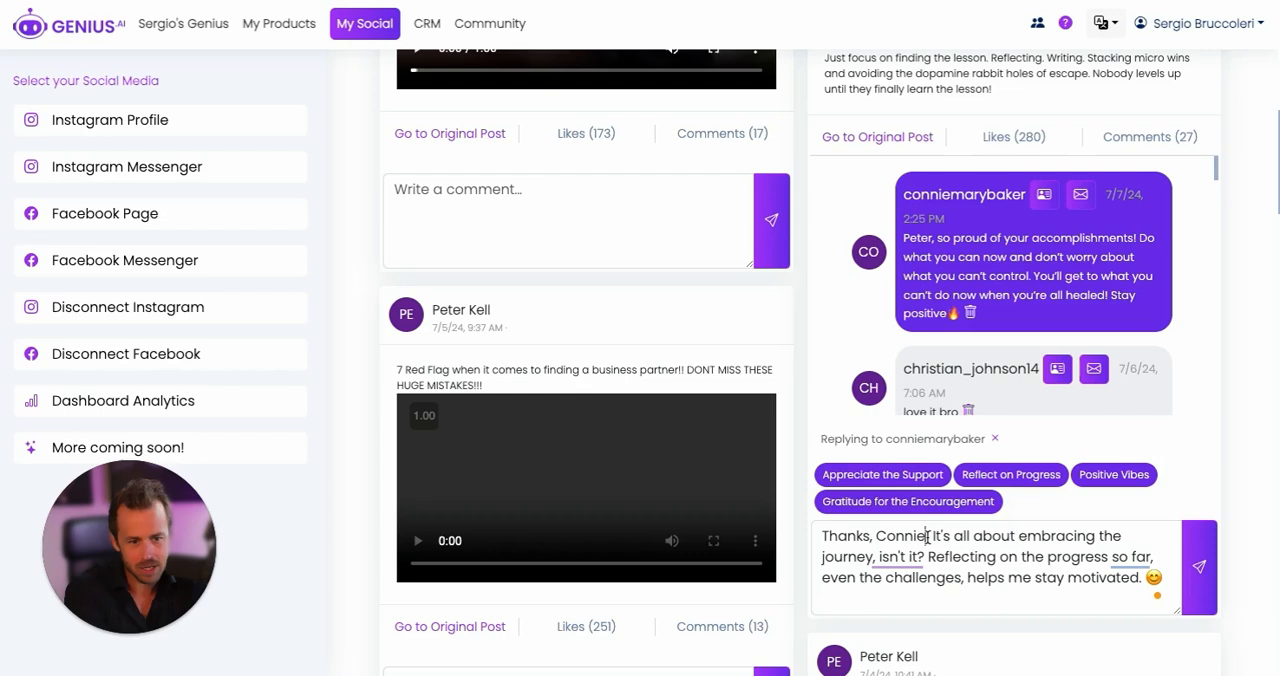
pyautogui.click(1112, 476)
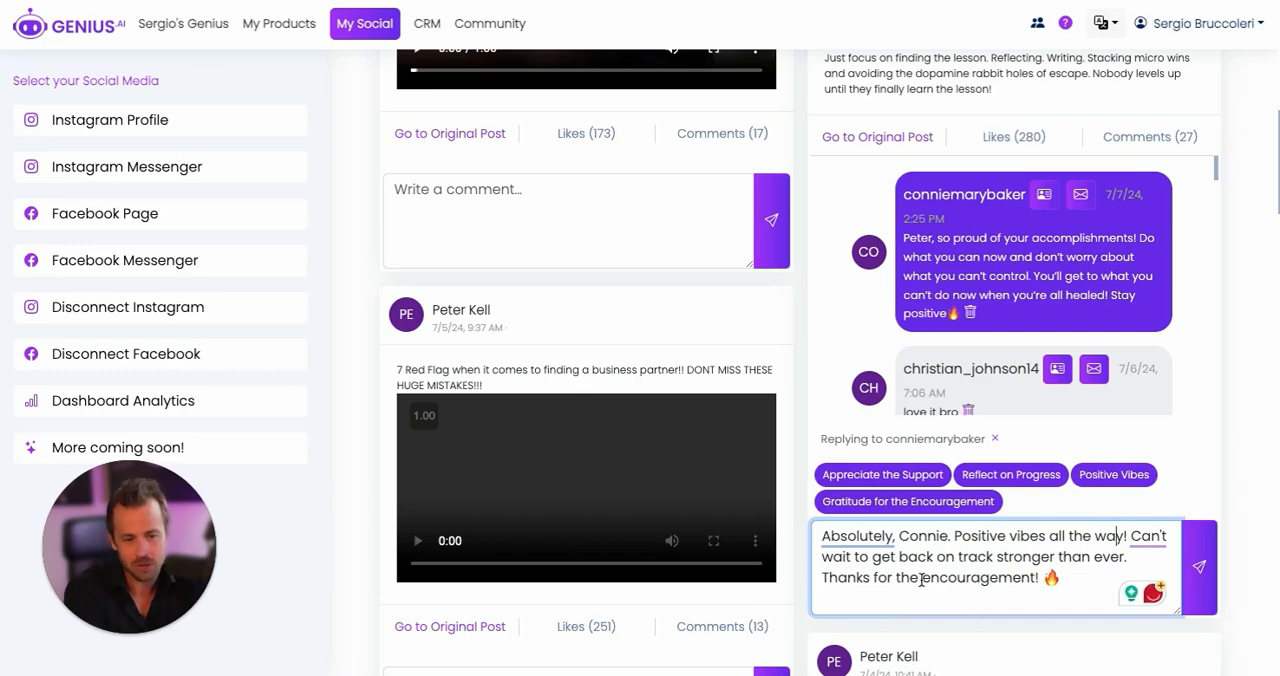
pyautogui.click(1198, 568)
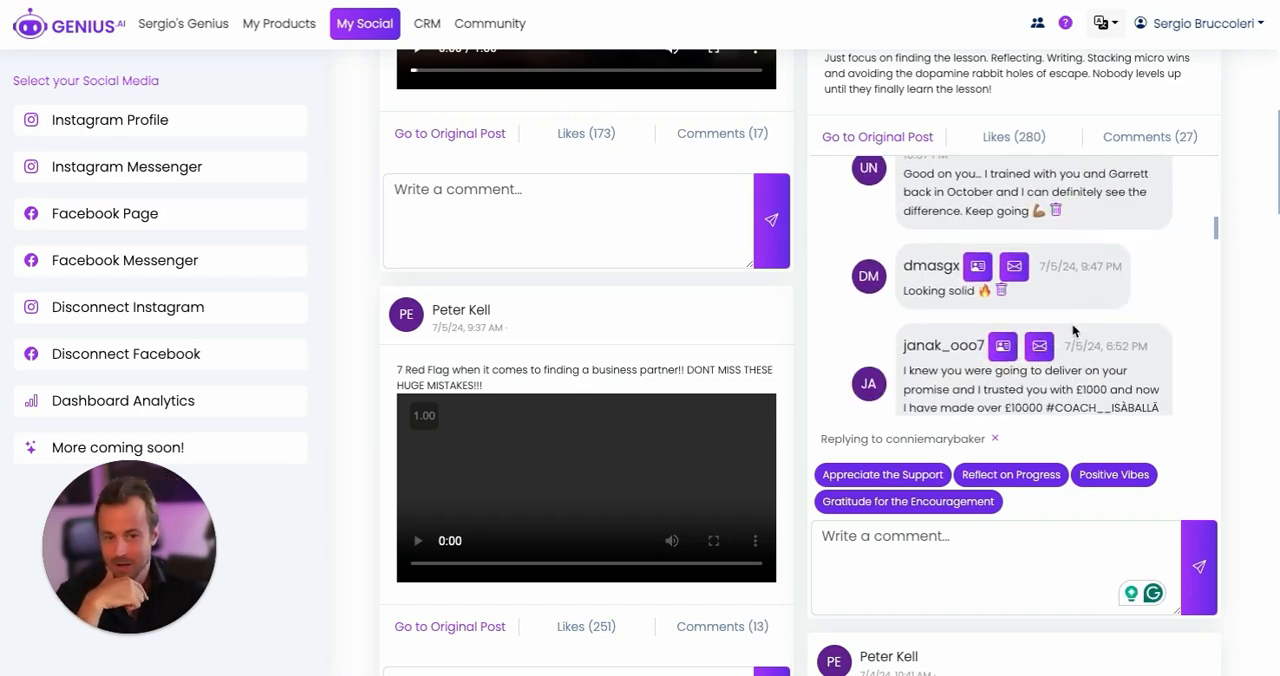
pyautogui.scroll(3)
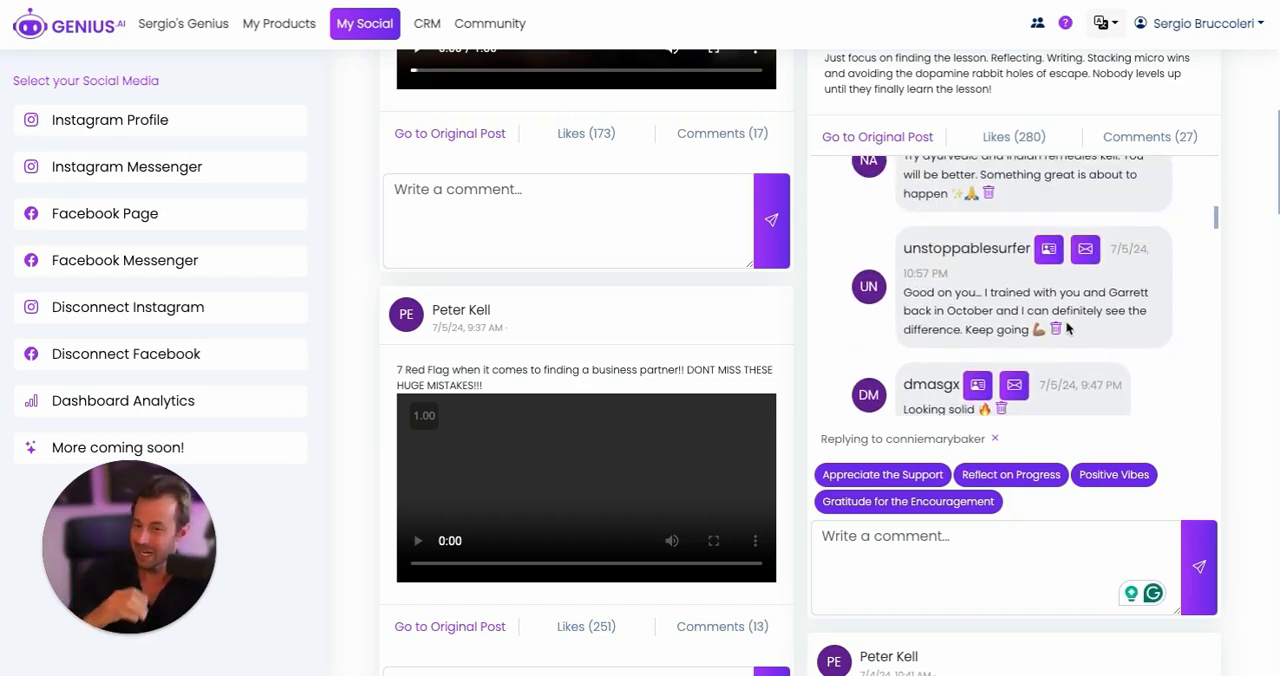